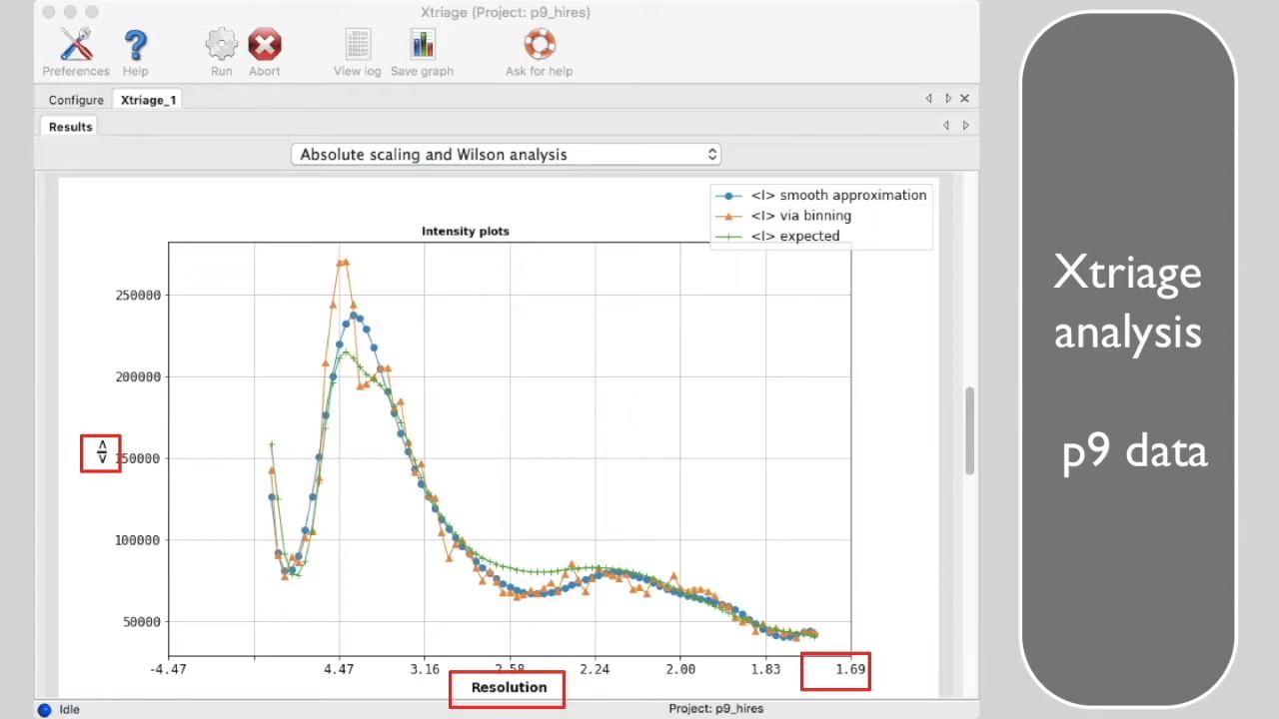
- Show the p9 Intensity plot of mean intensity against resolution under Absolute scaling and Wilson analysis
left_click(801, 216)
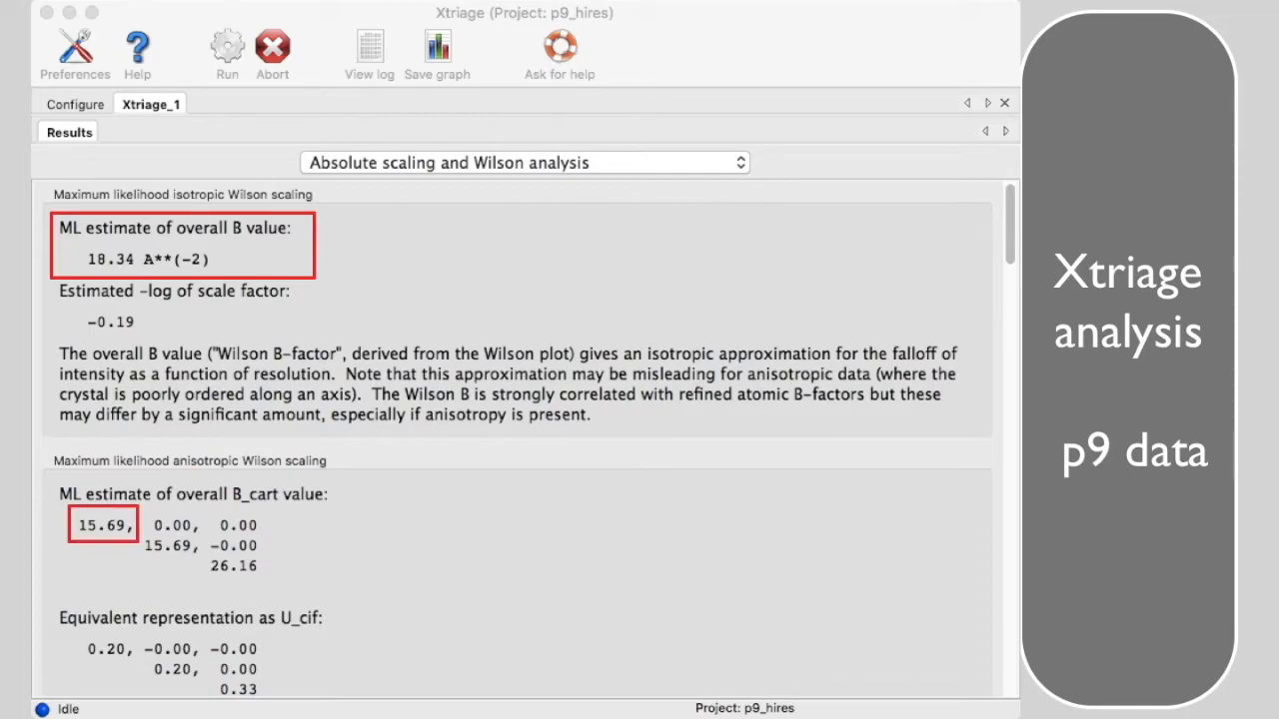
- Show the p9 maximum-likelihood Wilson scaling: overall B 18.34 and anisotropic B_cart 15.69 component
left_click(170, 546)
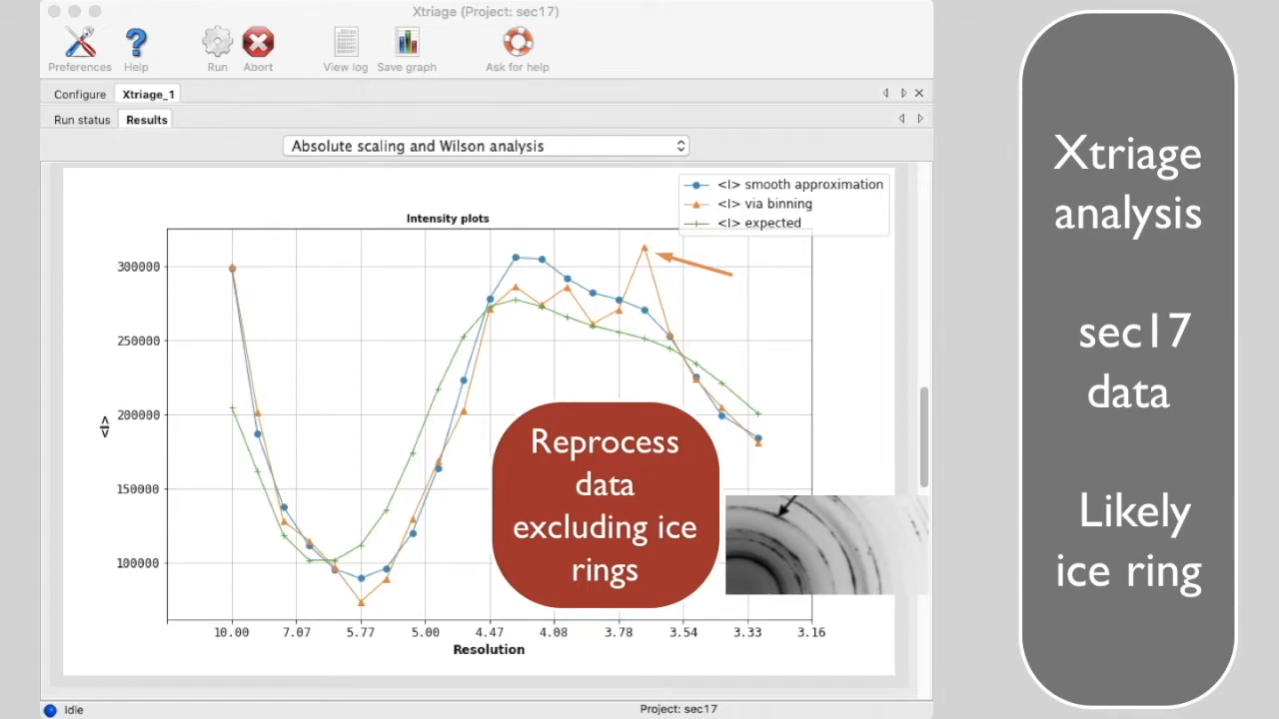
key("right")
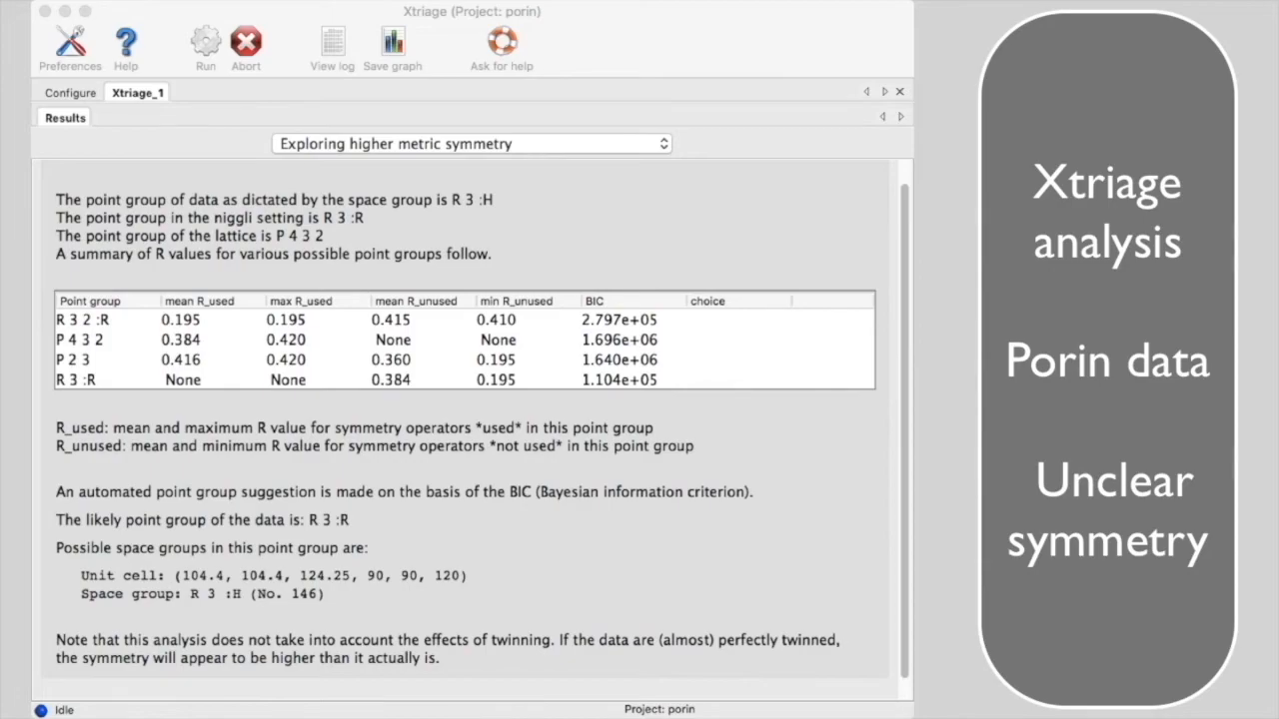
- Mark the R 3 :R row with its 0.195 minimum R_unused in the porin point-group table
left_click(84, 380)
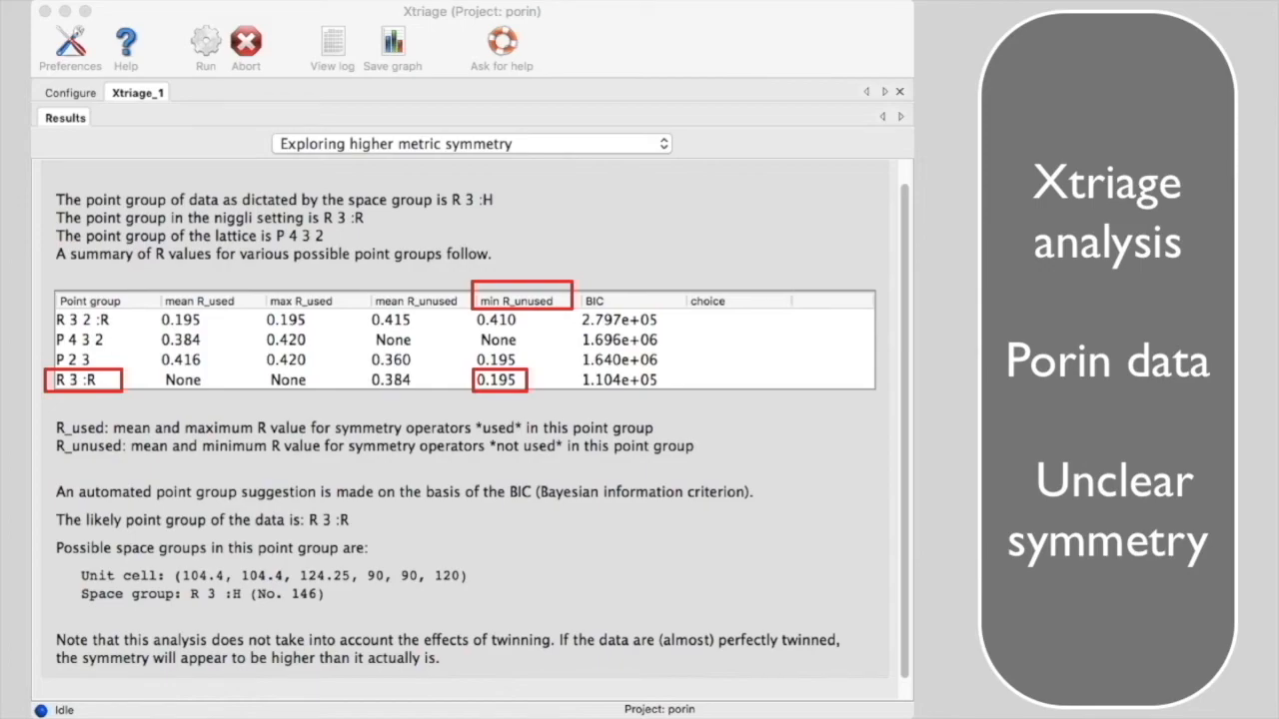
- Mark the R 3 2 :R row with min R_unused 0.410 and max R_used 0.195
left_click(84, 320)
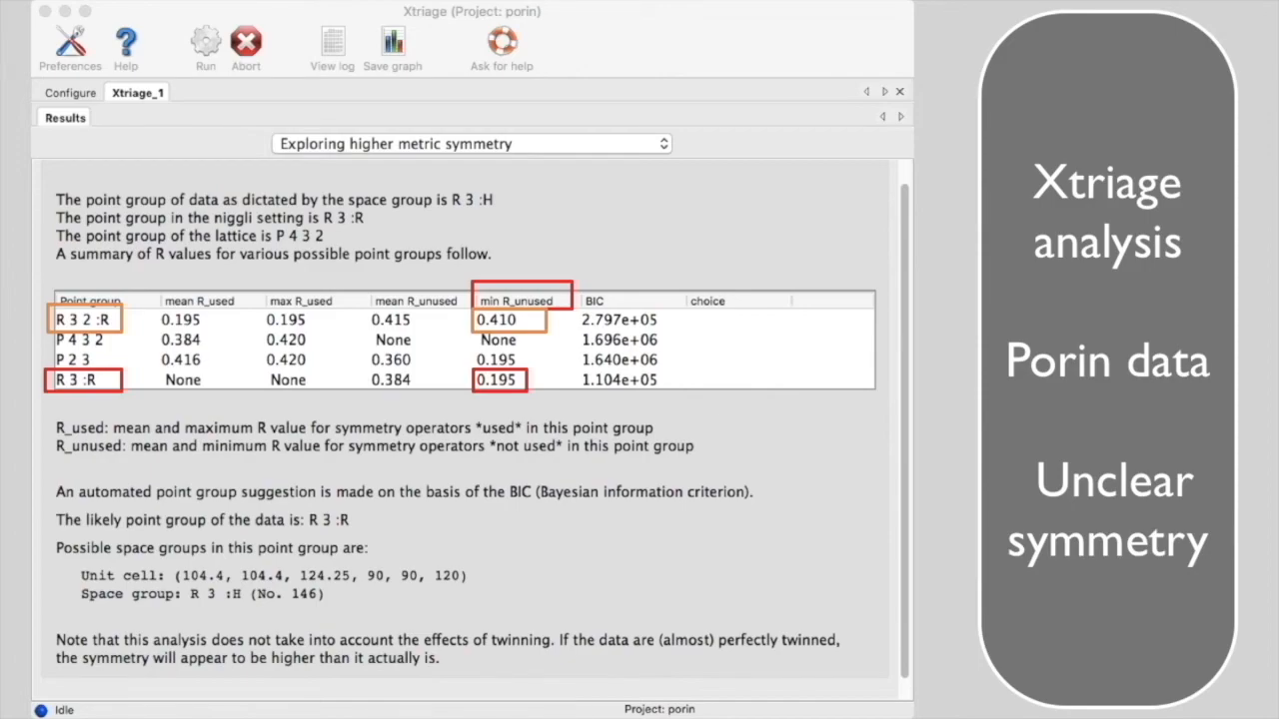
left_click(296, 320)
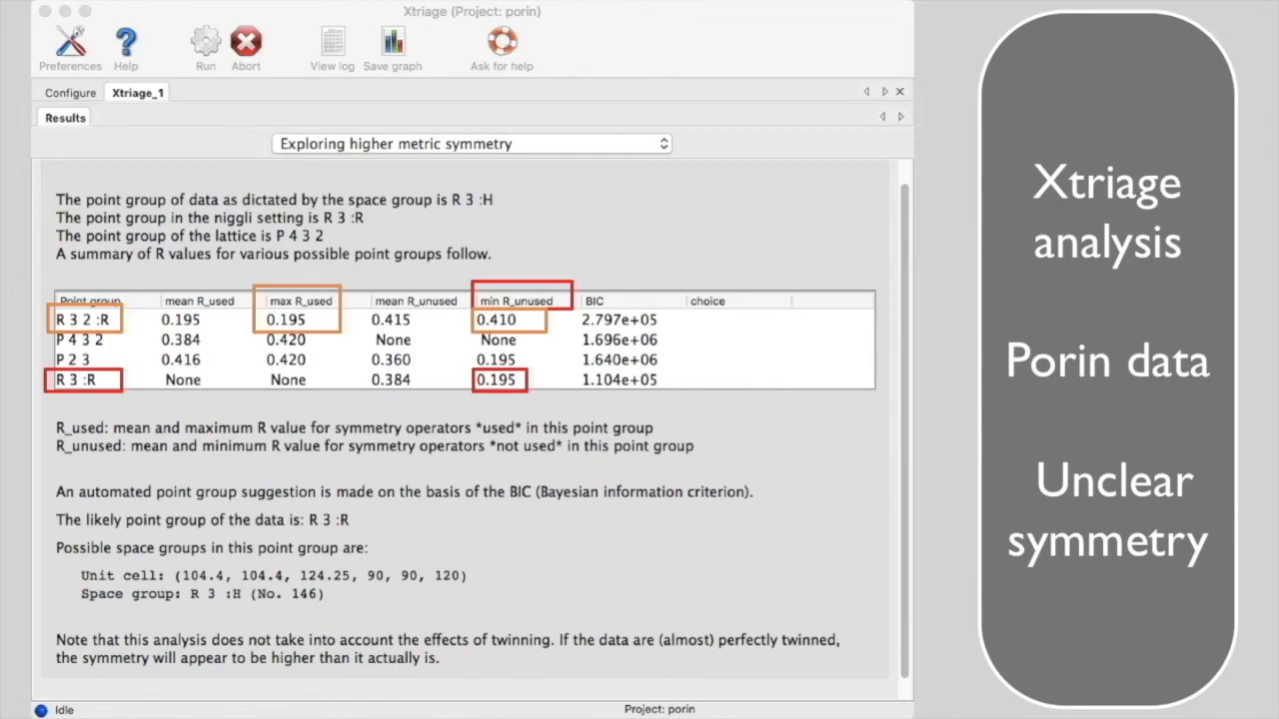